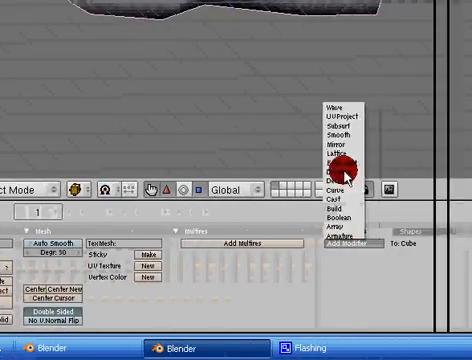
# Step: Add a smoothing modifier to the cube from the Add Modifier list
pyautogui.click(333, 128)
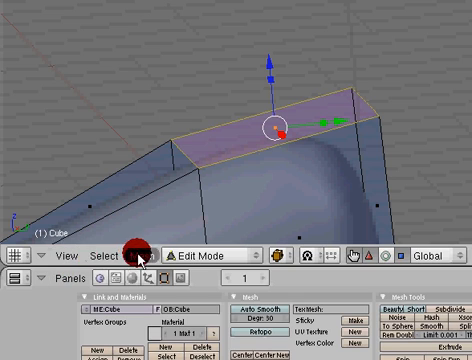
# Step: Select the cube's top face and drag it down along Z to Dz -1
pyautogui.click(148, 255)
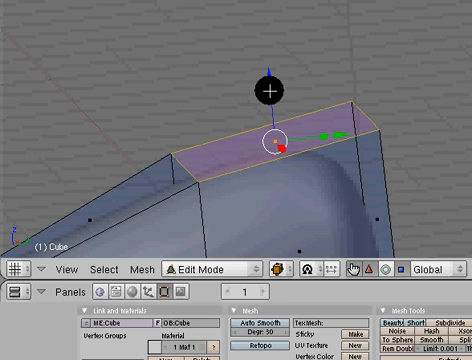
pyautogui.moveTo(272, 145); pyautogui.dragTo(272, 170)
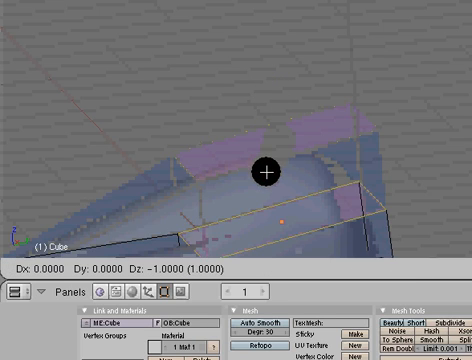